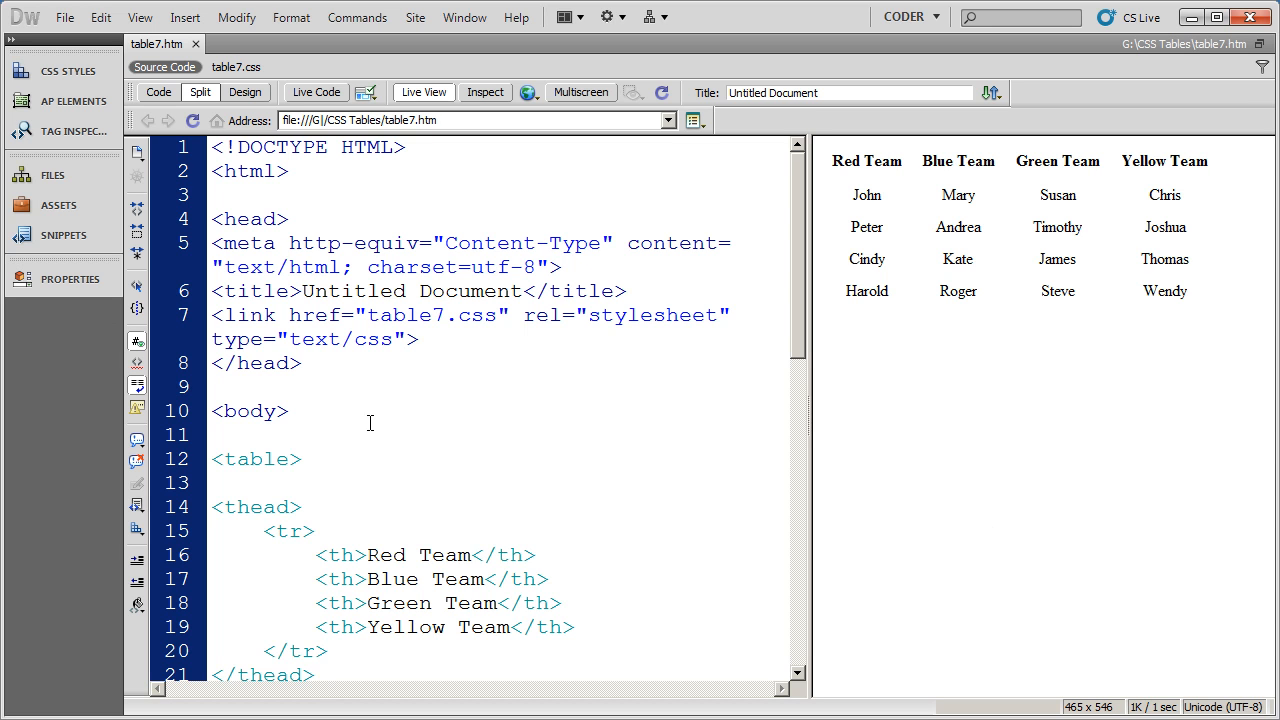
- Insert a colgroup after the table tag with col classes red, blue, green and yellow
left_click(212, 387)
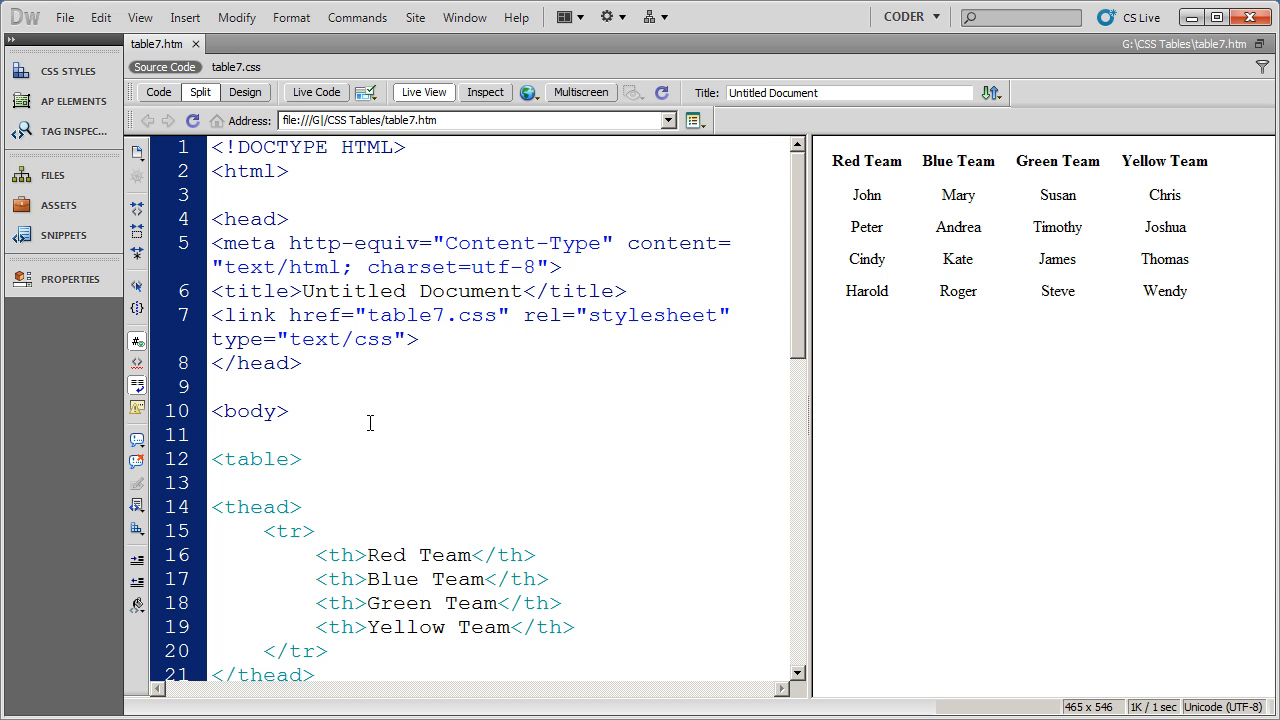
left_click(213, 387)
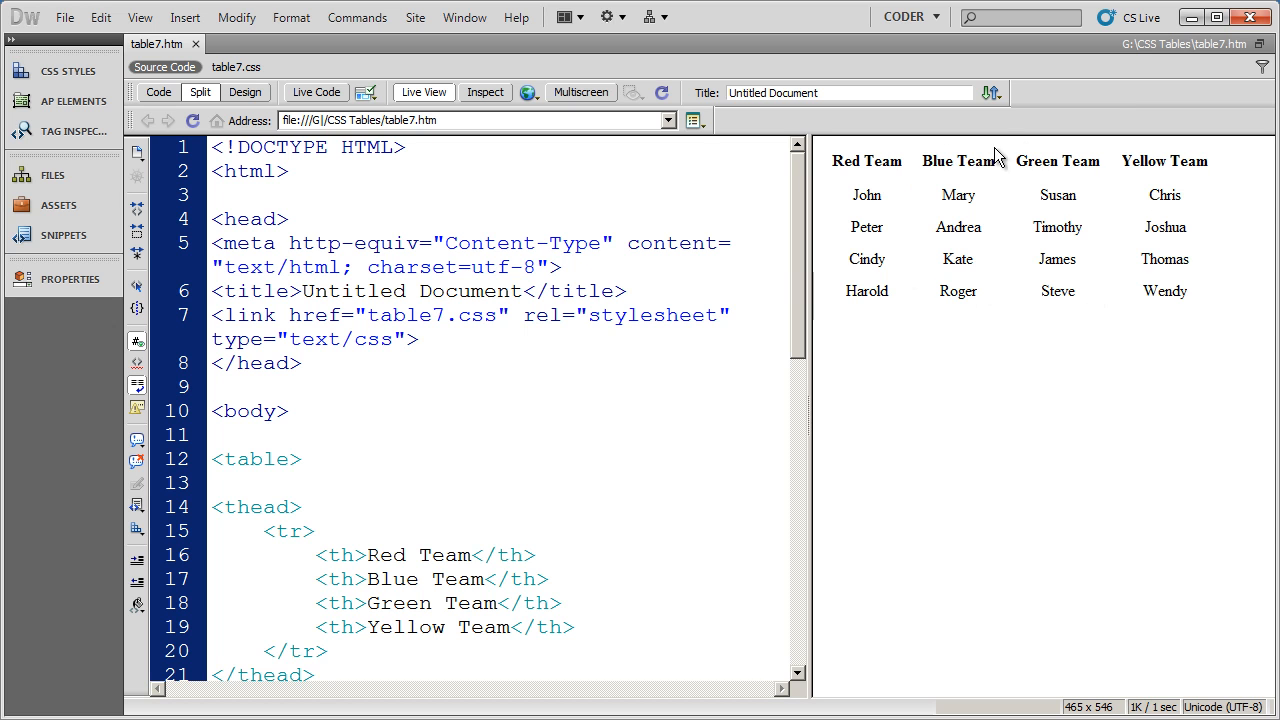
mouse_move(880, 293)
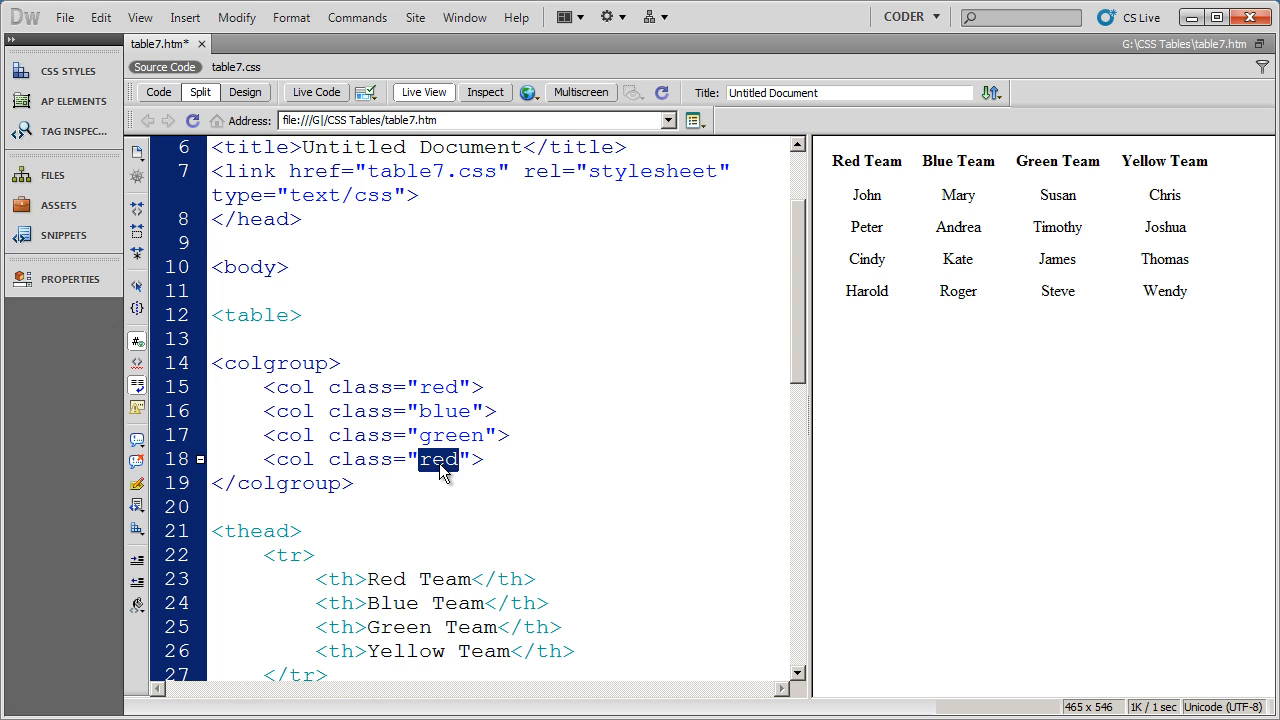
type("yellow")
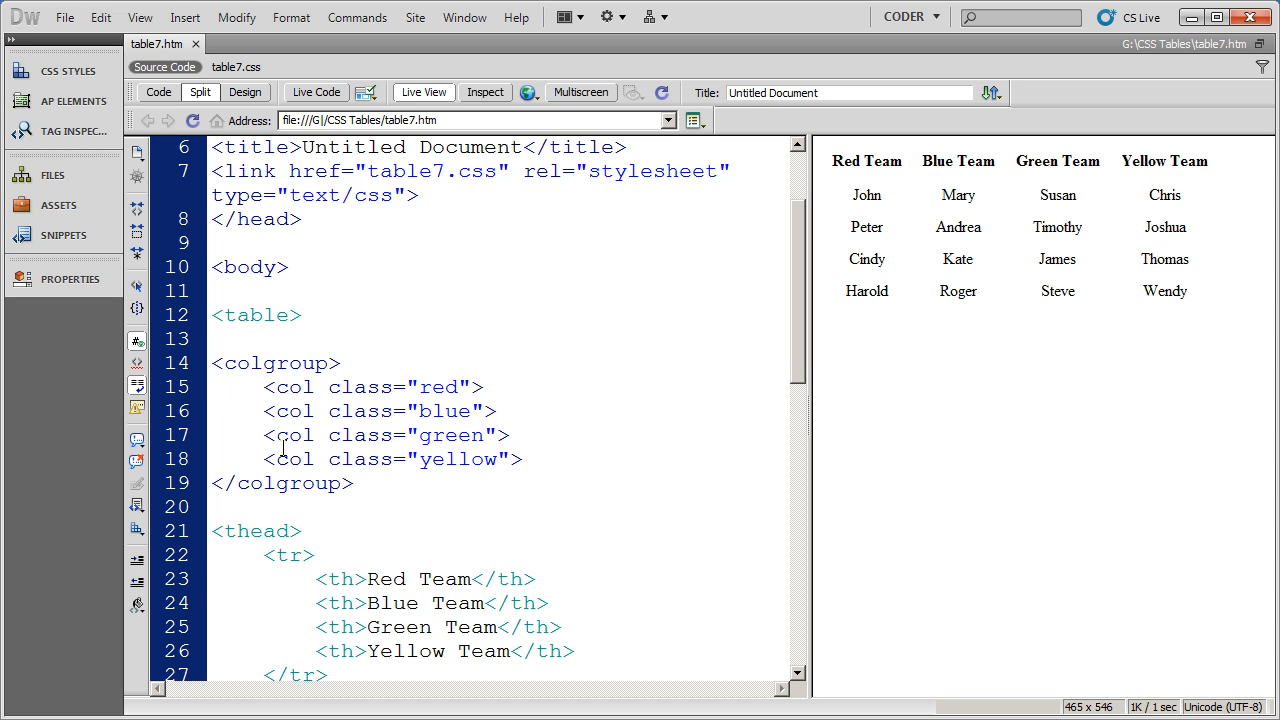
left_click(237, 66)
type(".red")
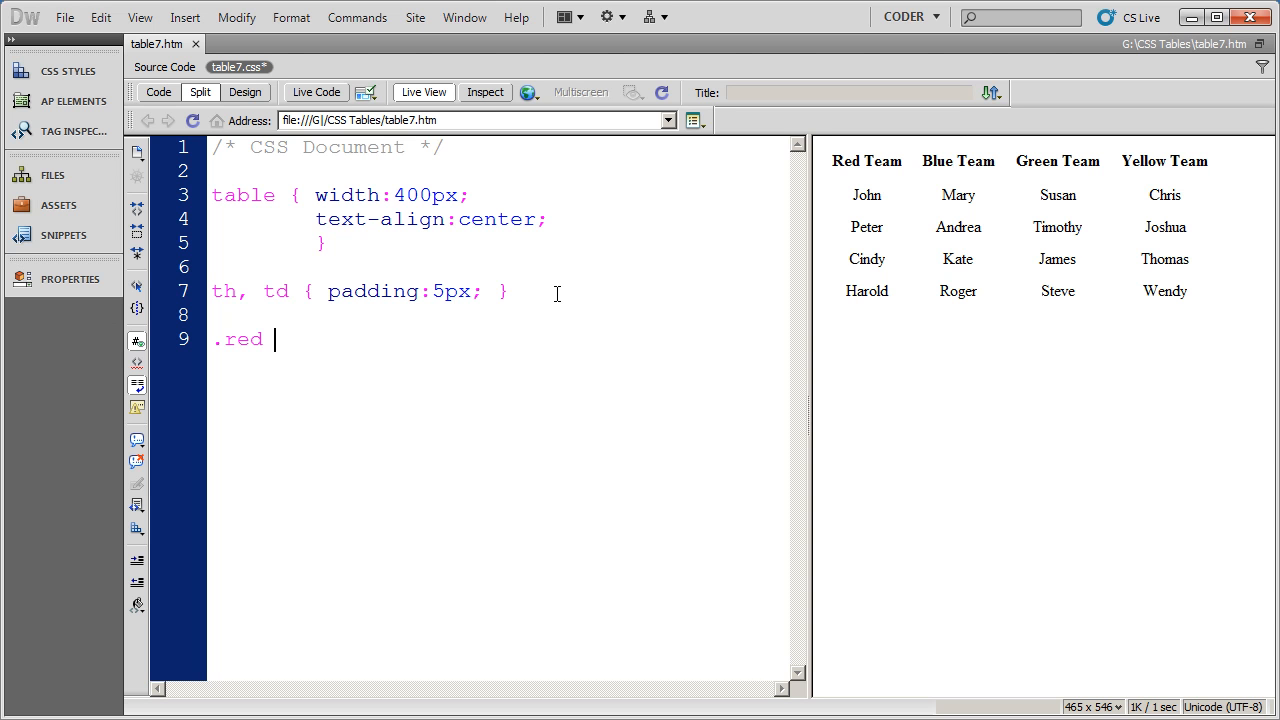
- Write the .red background-color property and pick its colour from the colour picker
type("{ background-color:")
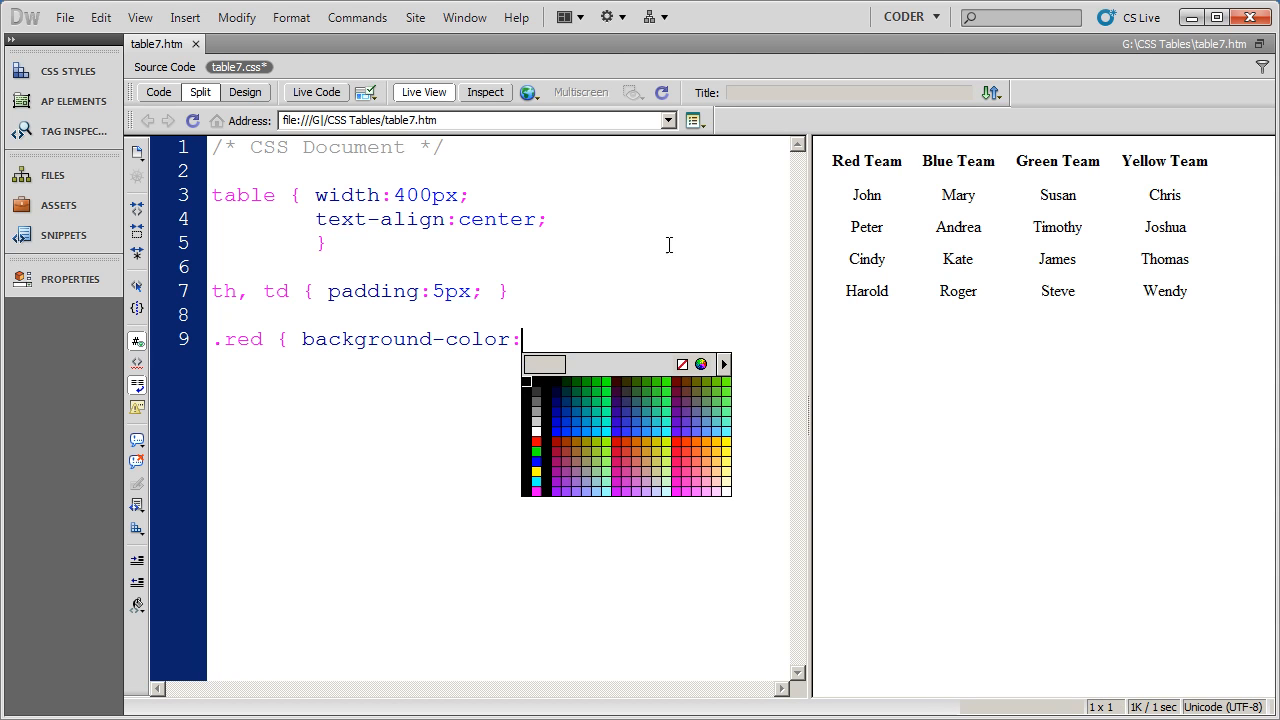
left_click(701, 363)
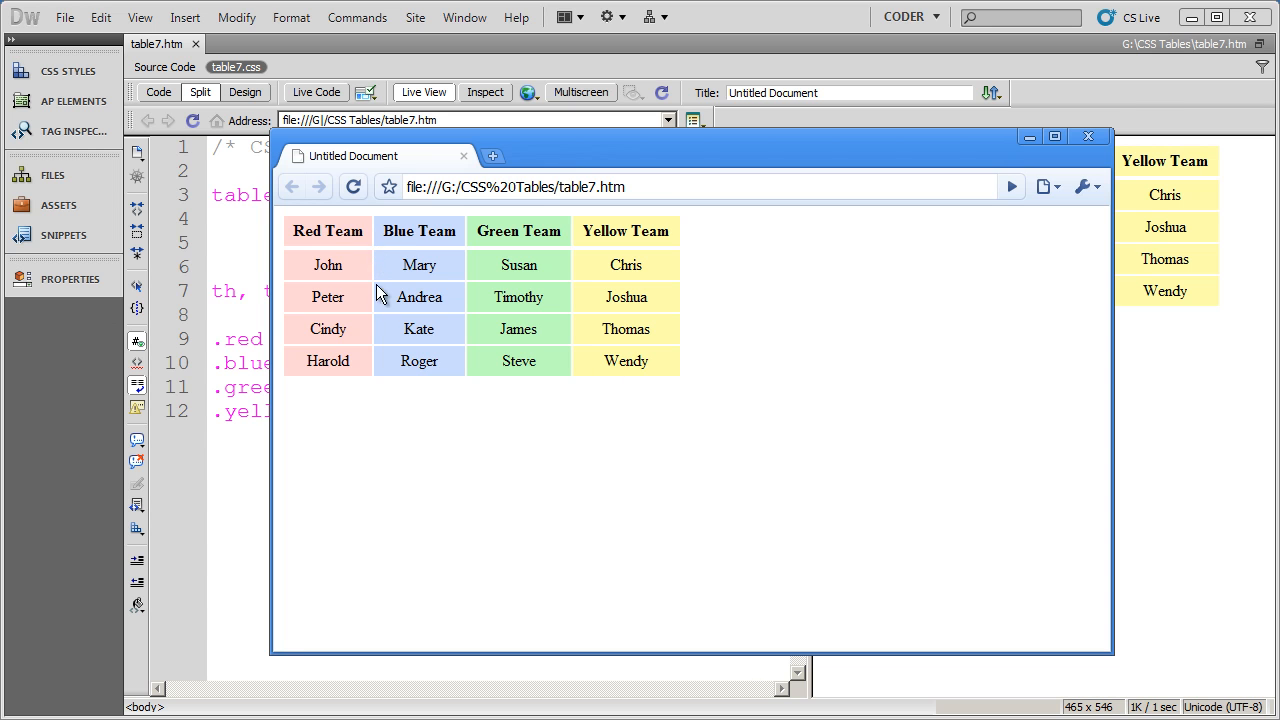
mouse_move(372, 321)
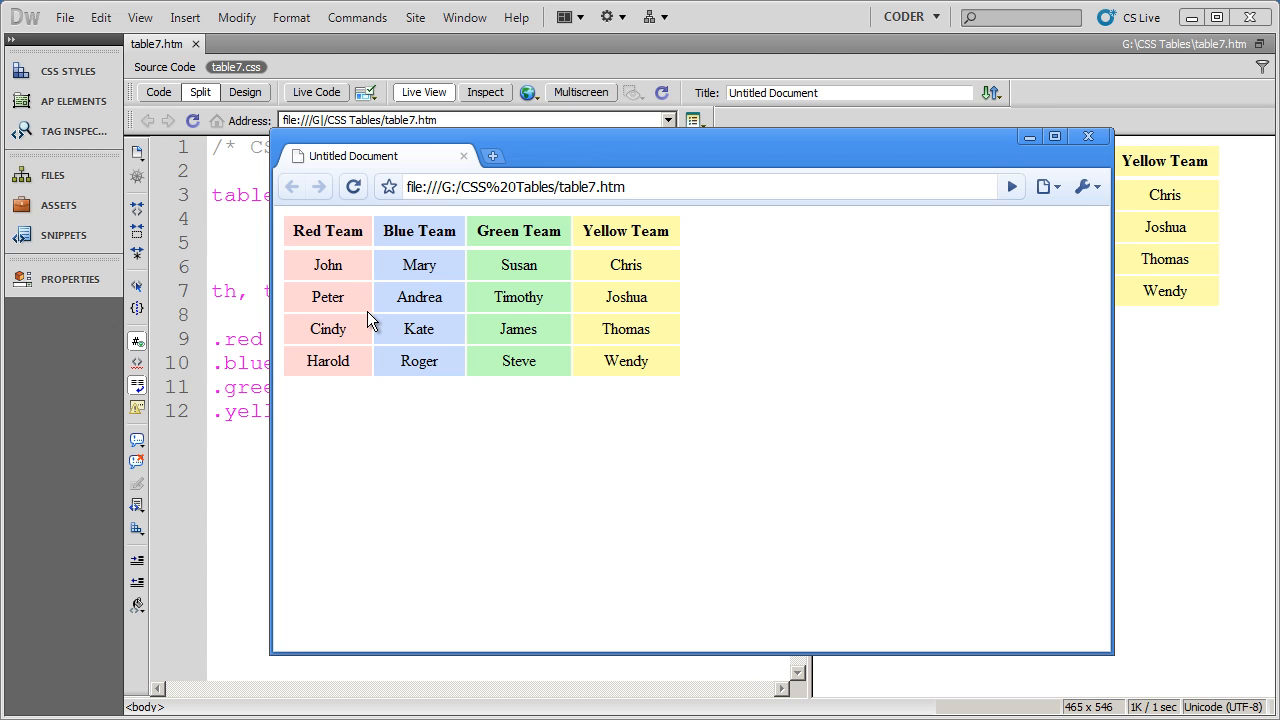
mouse_move(330, 290)
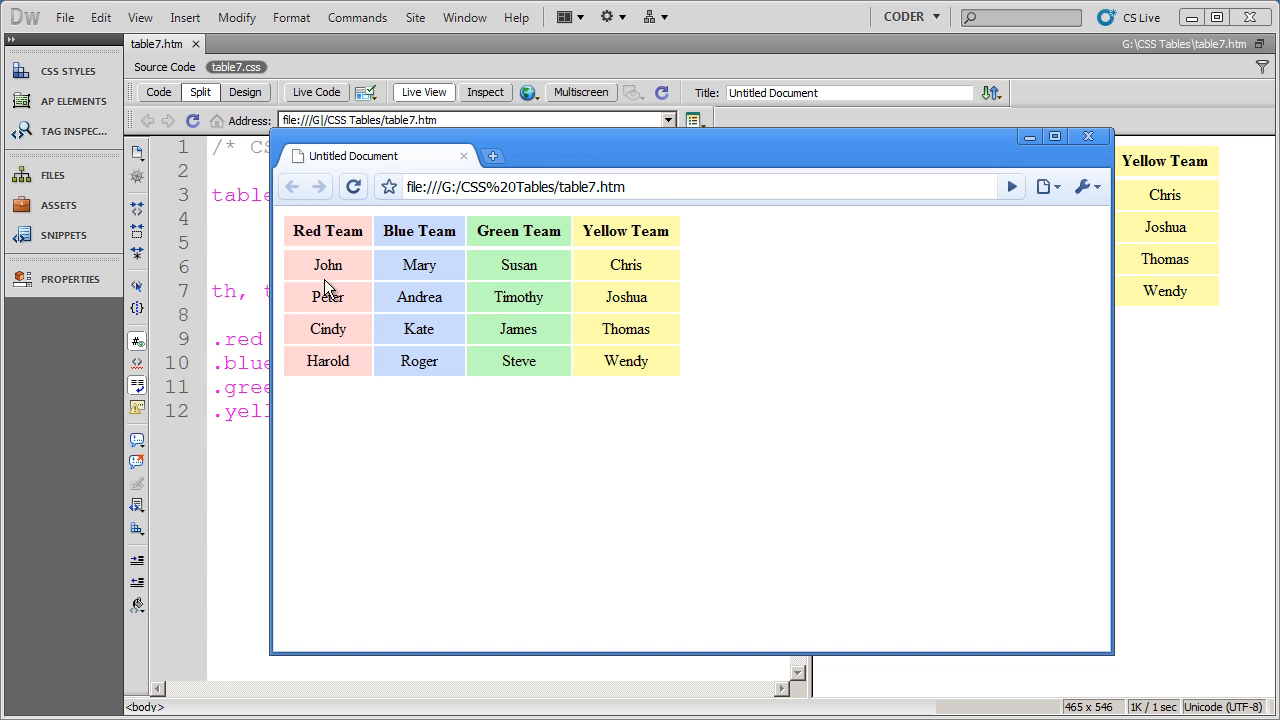
mouse_move(1088, 136)
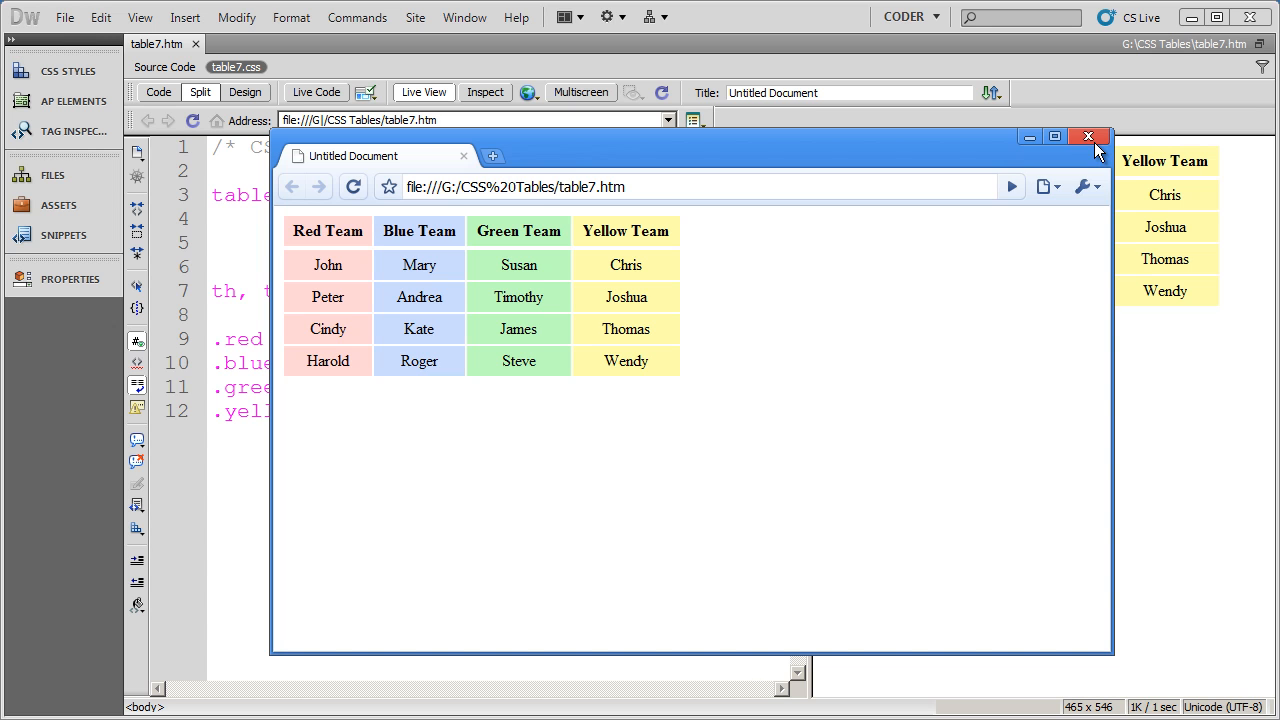
left_click(1088, 136)
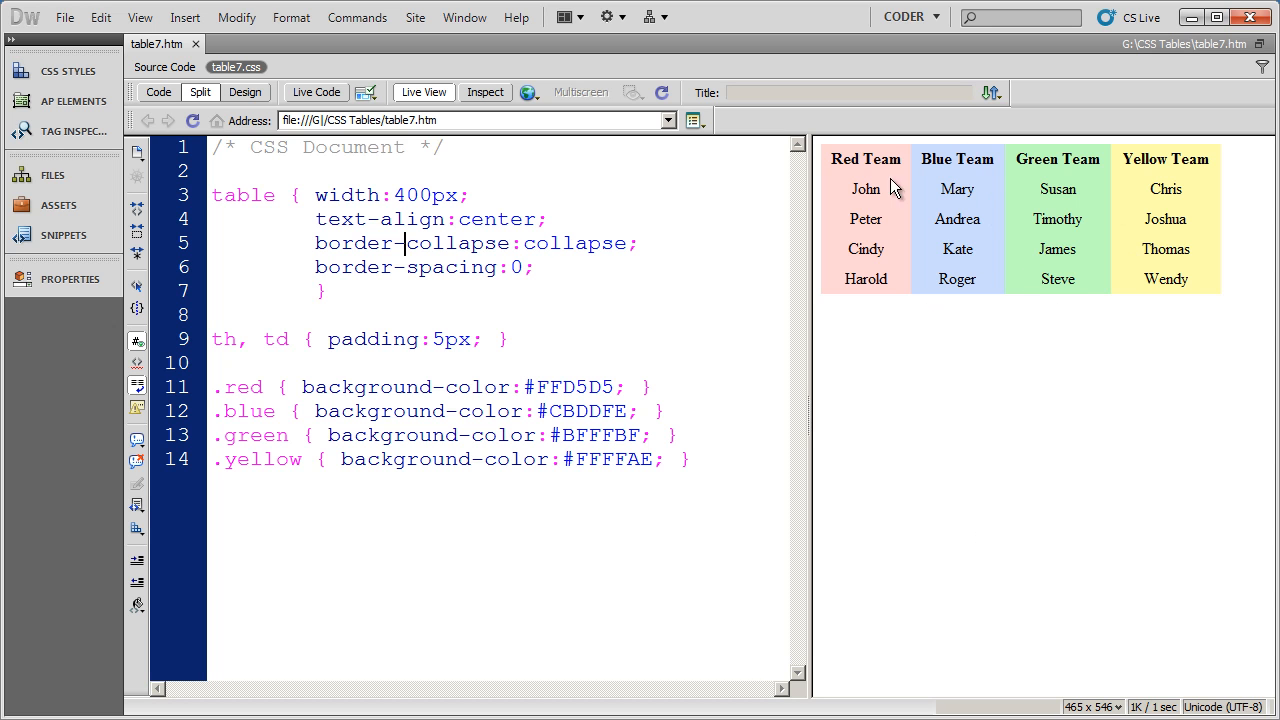
- Add a white border-right to the column classes in table7.css
type("border-right")
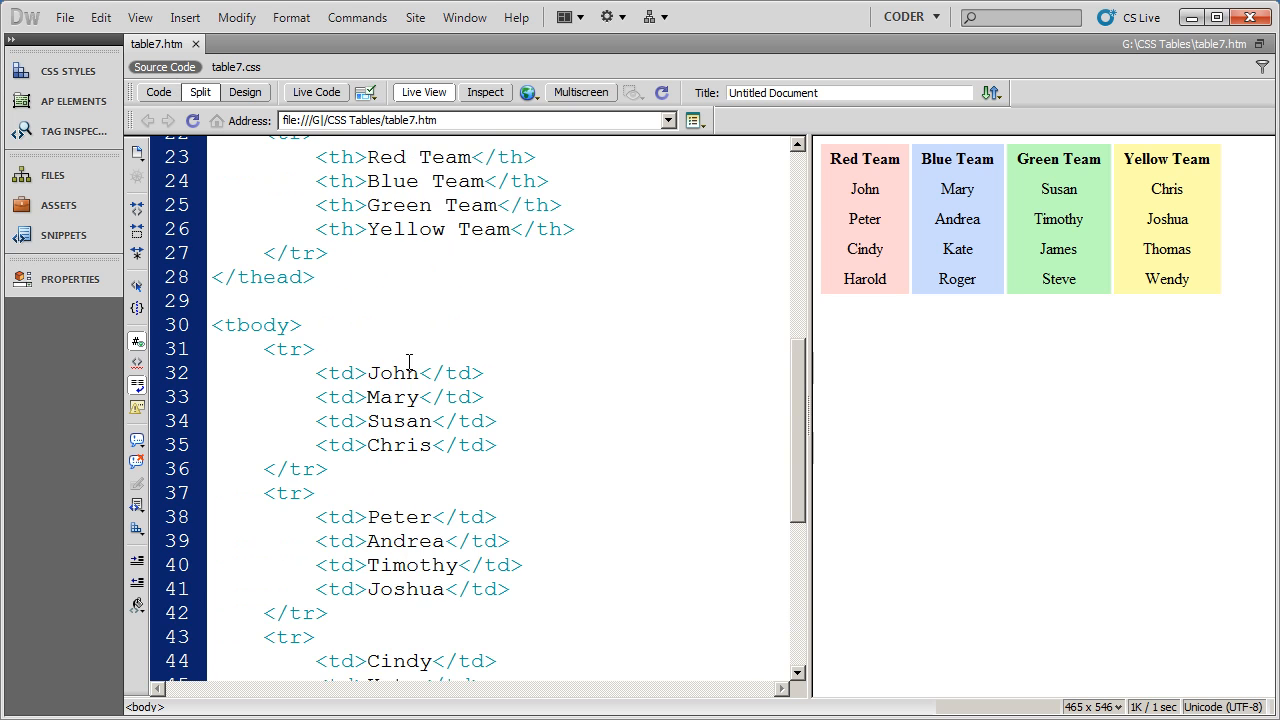
- Scroll table7.htm's source up to show the colgroup with four classed cols
scroll("up", 3)
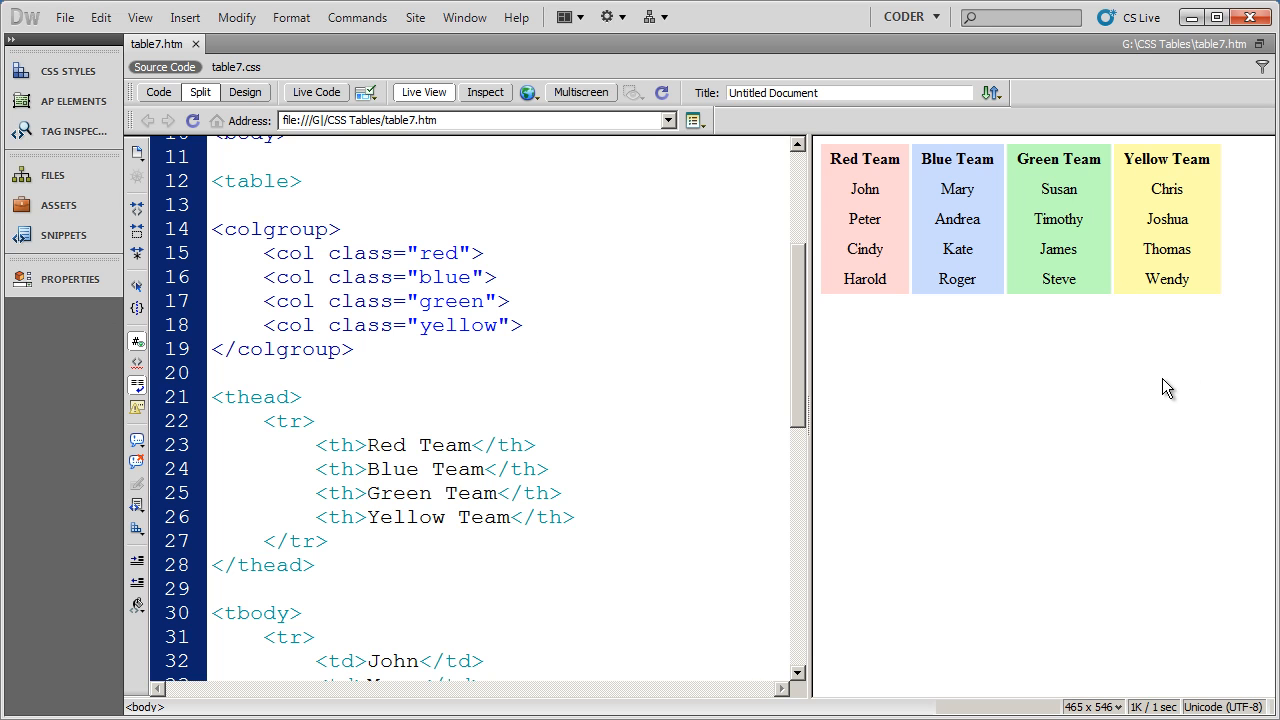